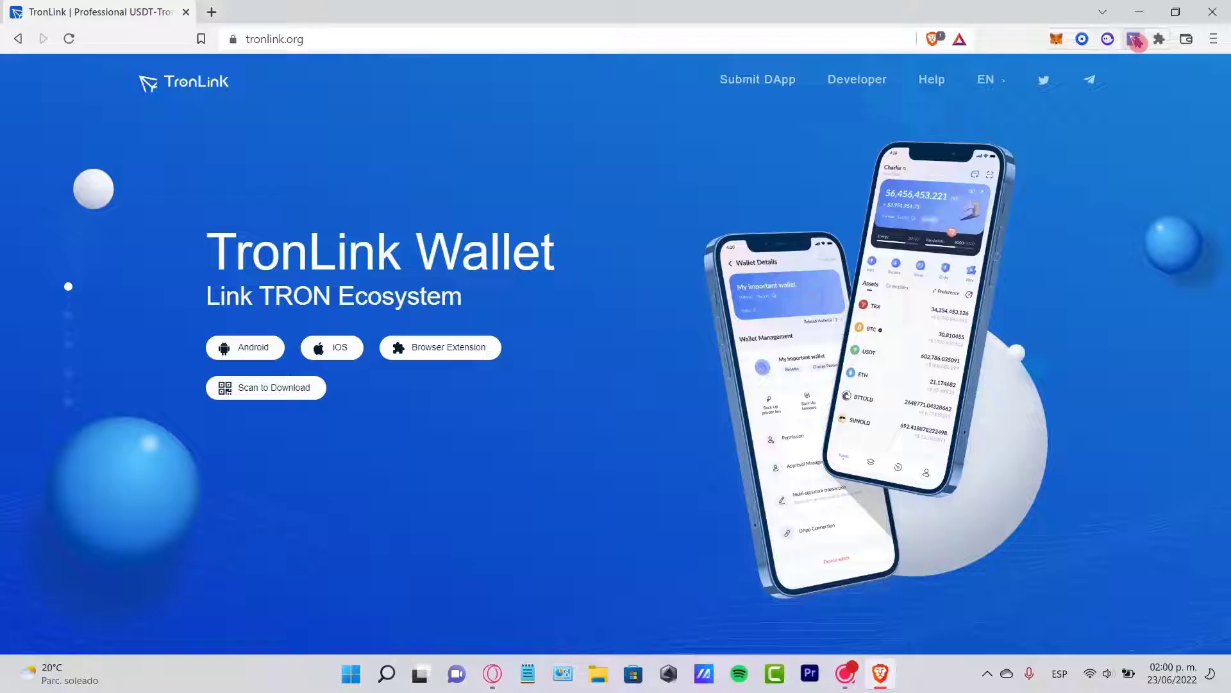
- View the TRON Mainnet account's TRX and USDD balances, both zero, over the TronLink download site
click(1149, 38)
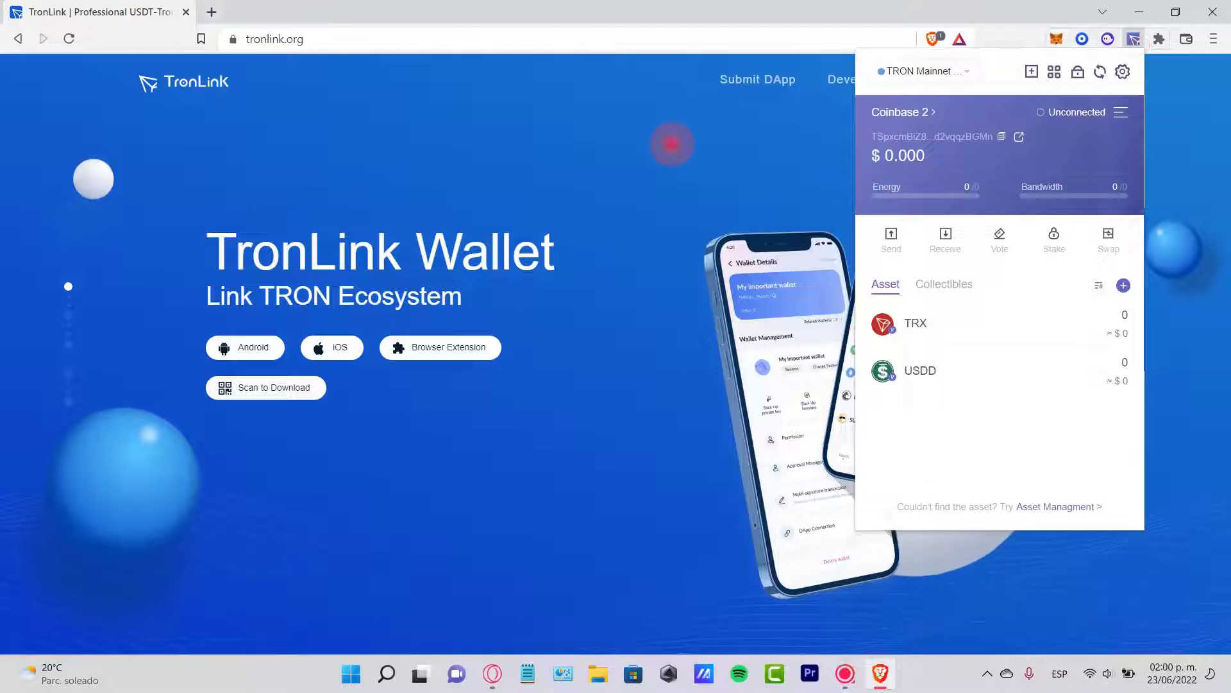
click(245, 348)
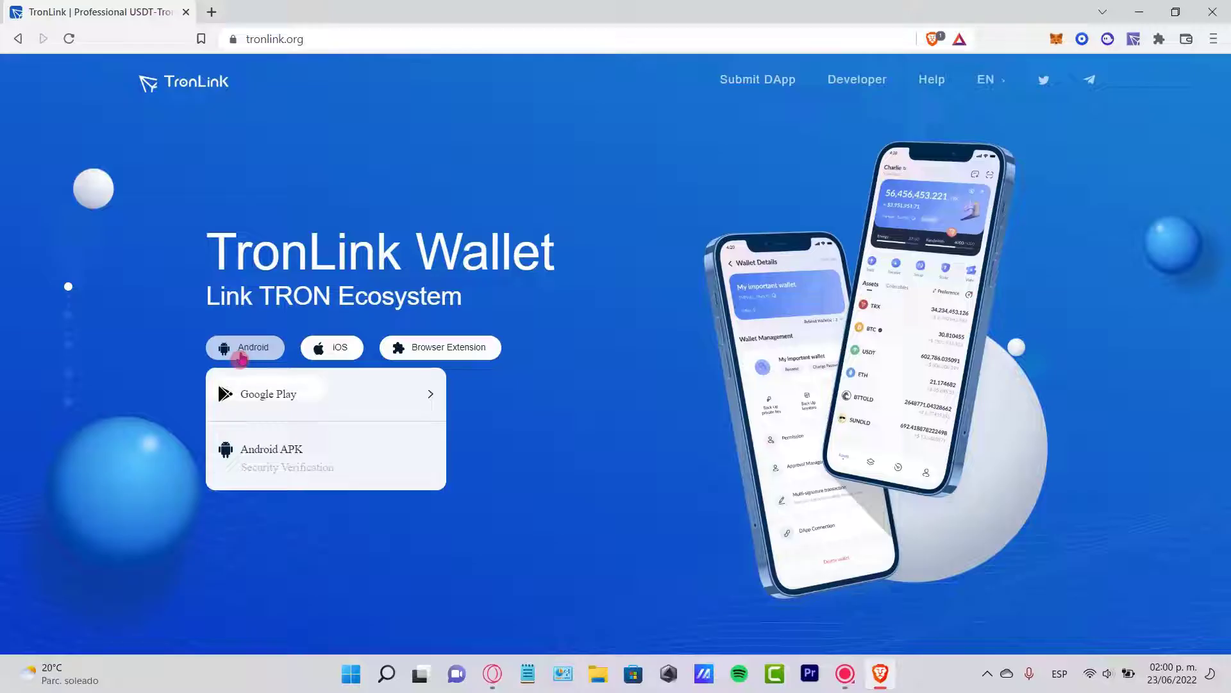
click(440, 348)
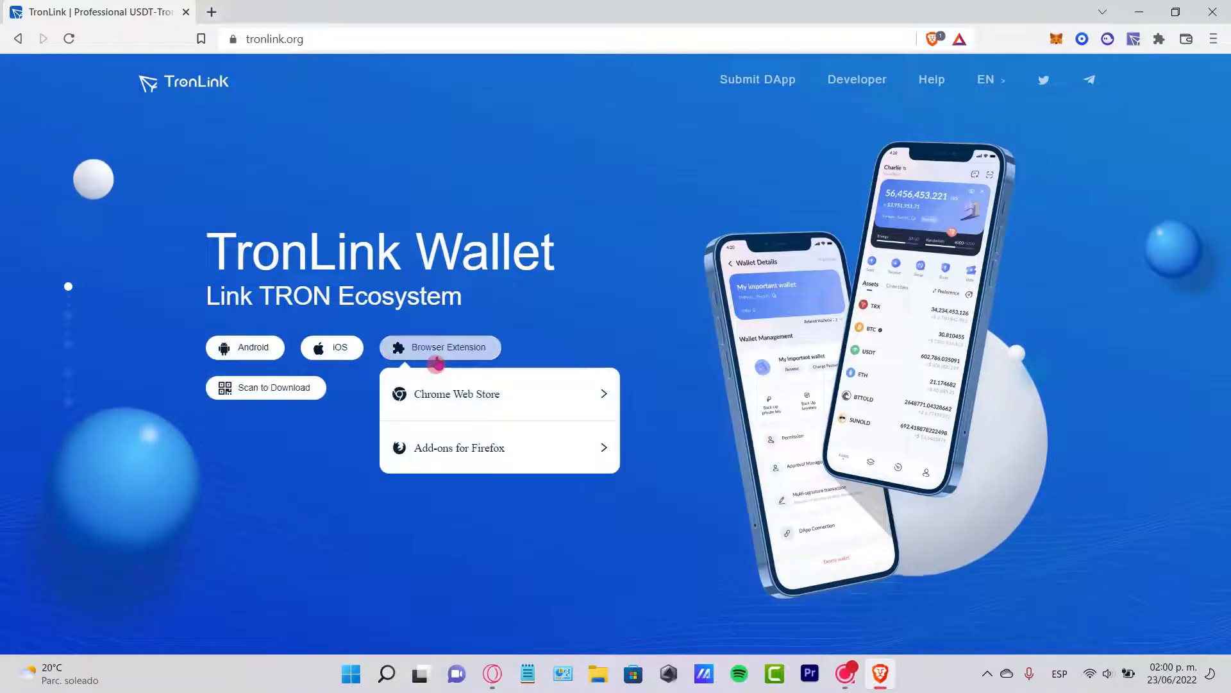
click(1132, 37)
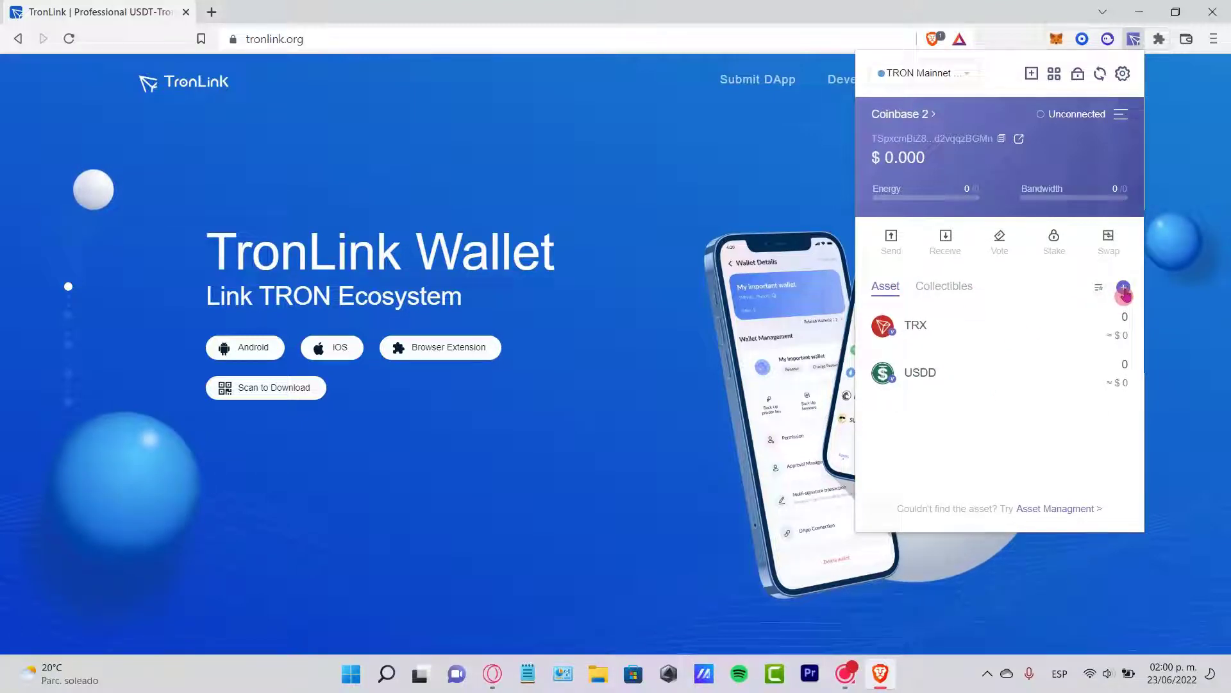
- Search 'usdt' in asset management and add Tether USD (TRC20) beside TRX and USDD
click(1124, 293)
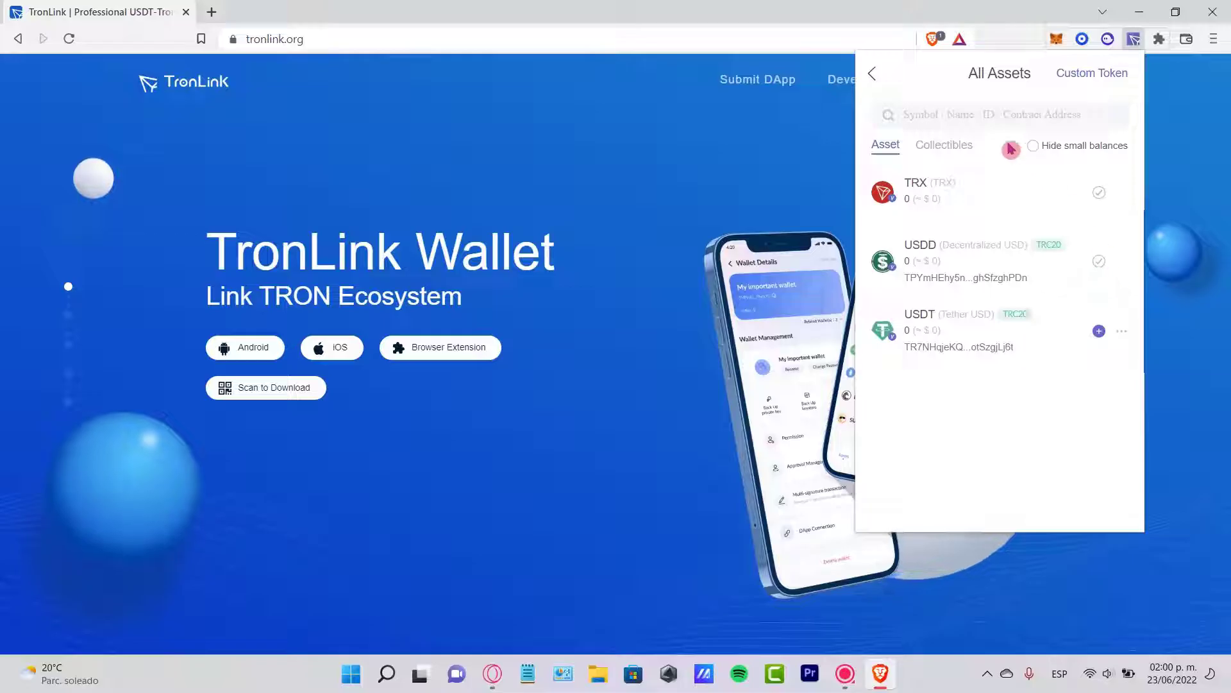
click(973, 115)
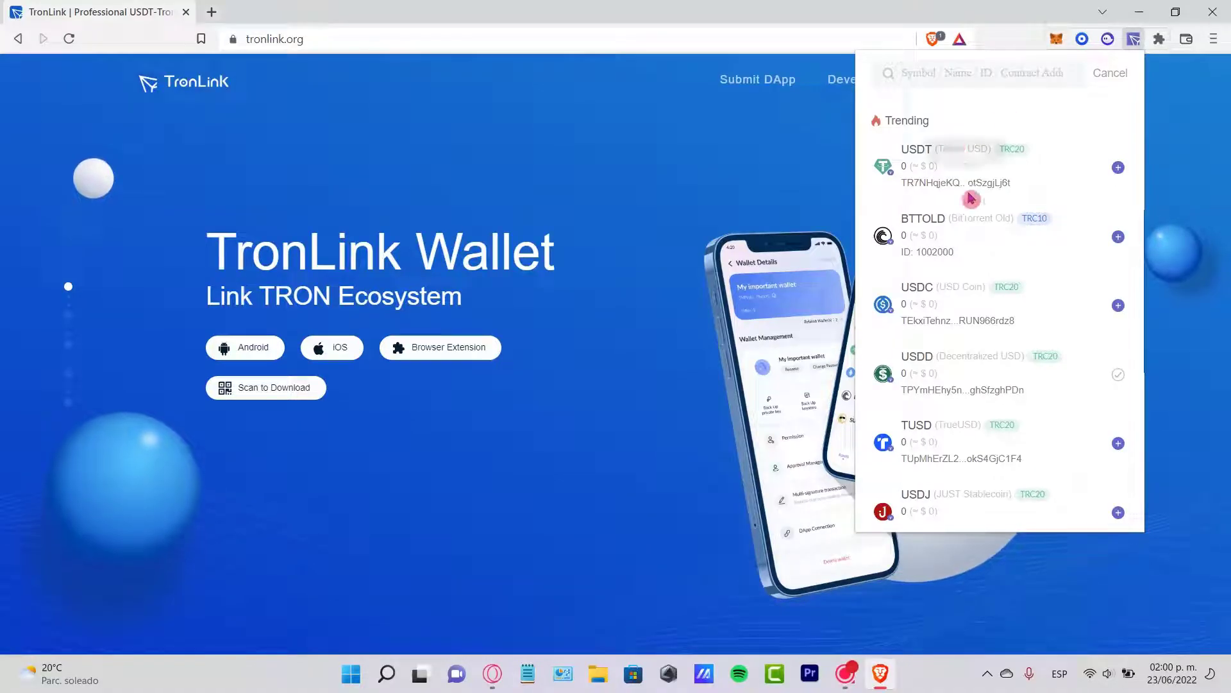
text(u)
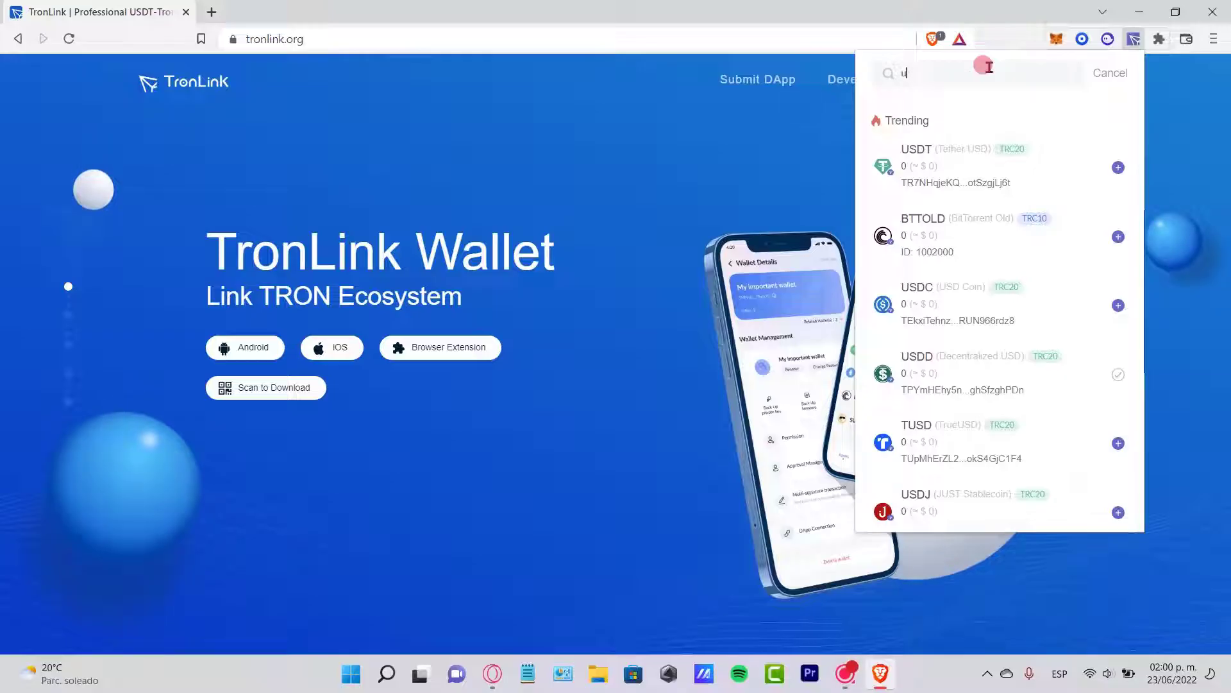
text(sdt)
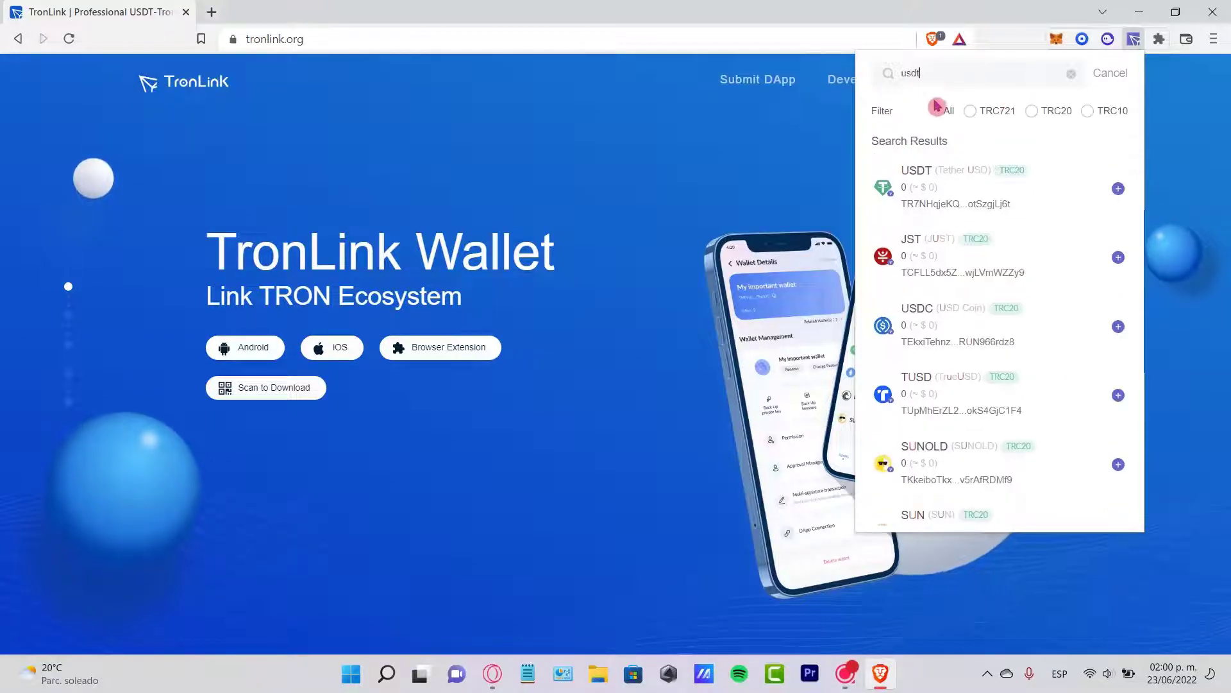
click(933, 110)
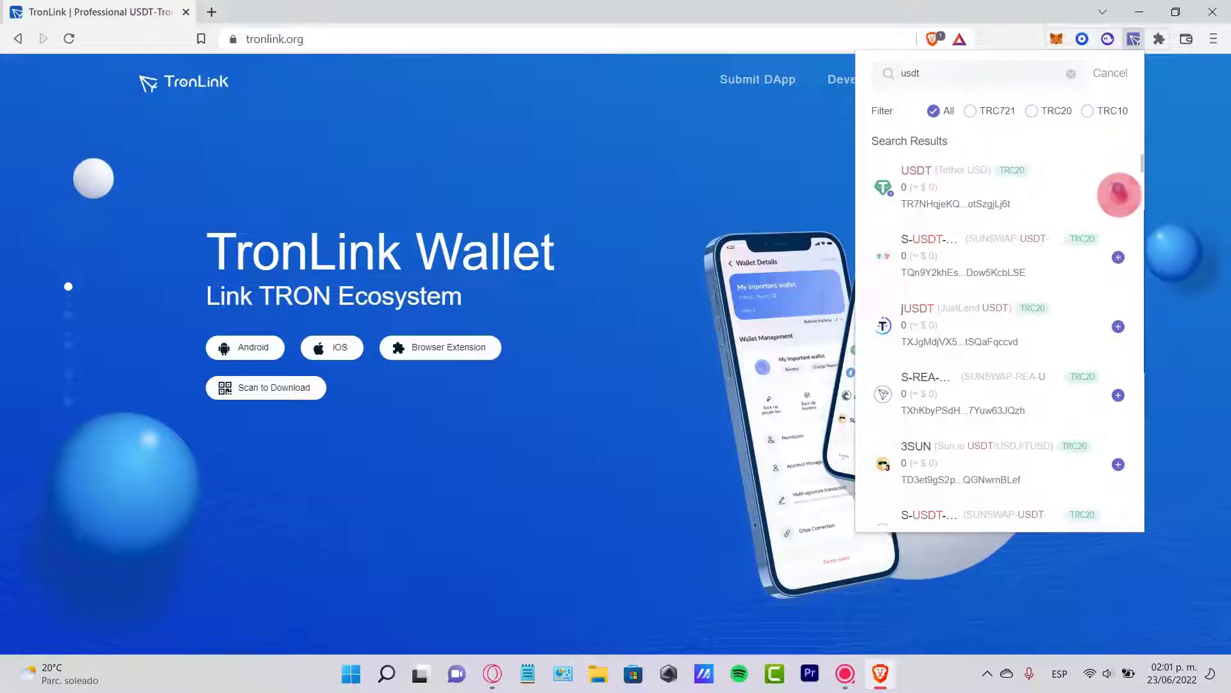
click(1119, 188)
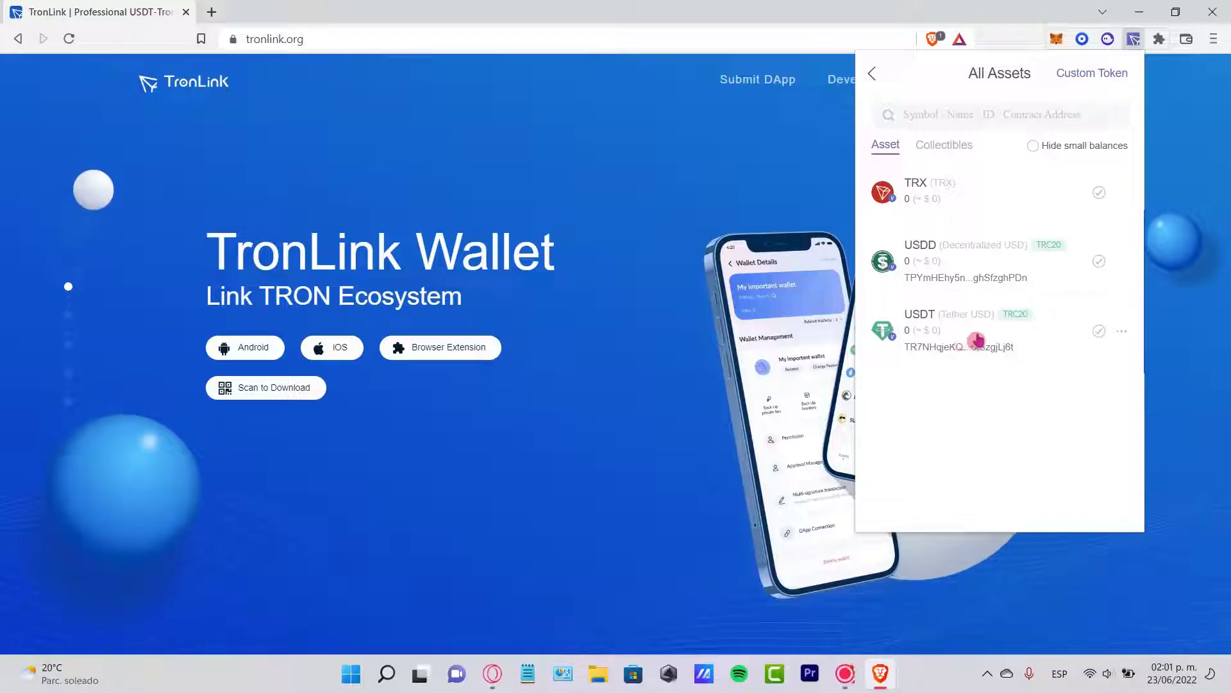
- View Tether USD's zero balance and launch SunSwap's TRX-to-USDT swap via More > Swap
click(942, 330)
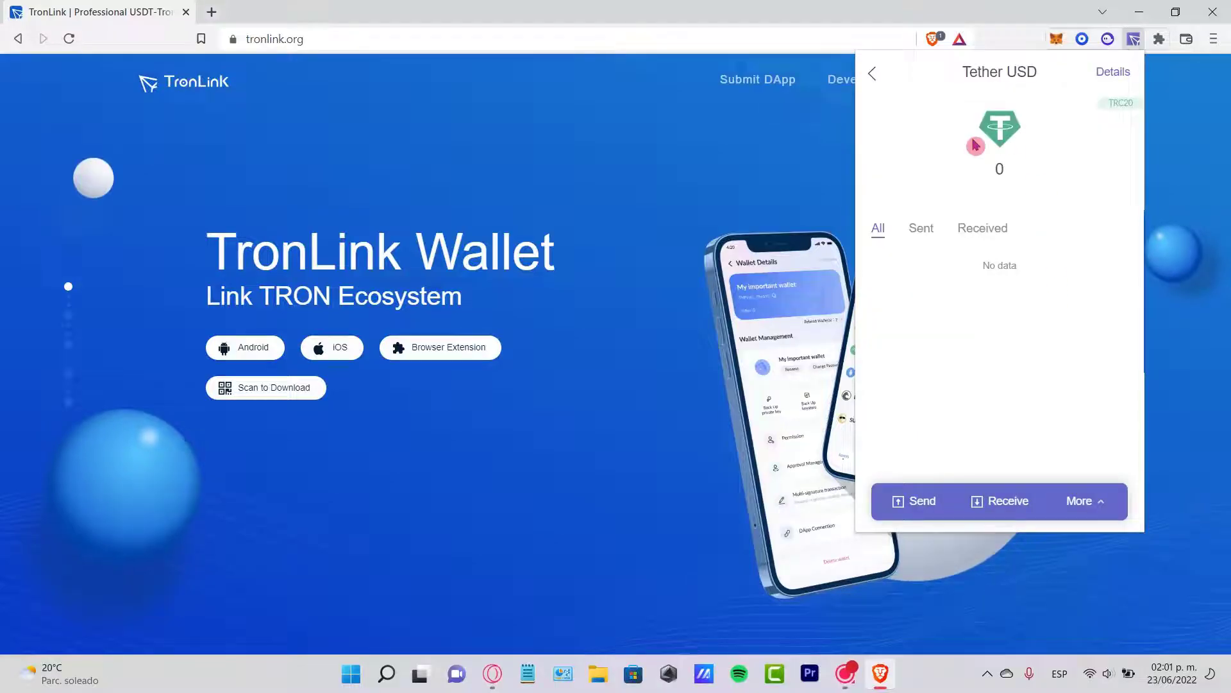
mouse_move(1025, 183)
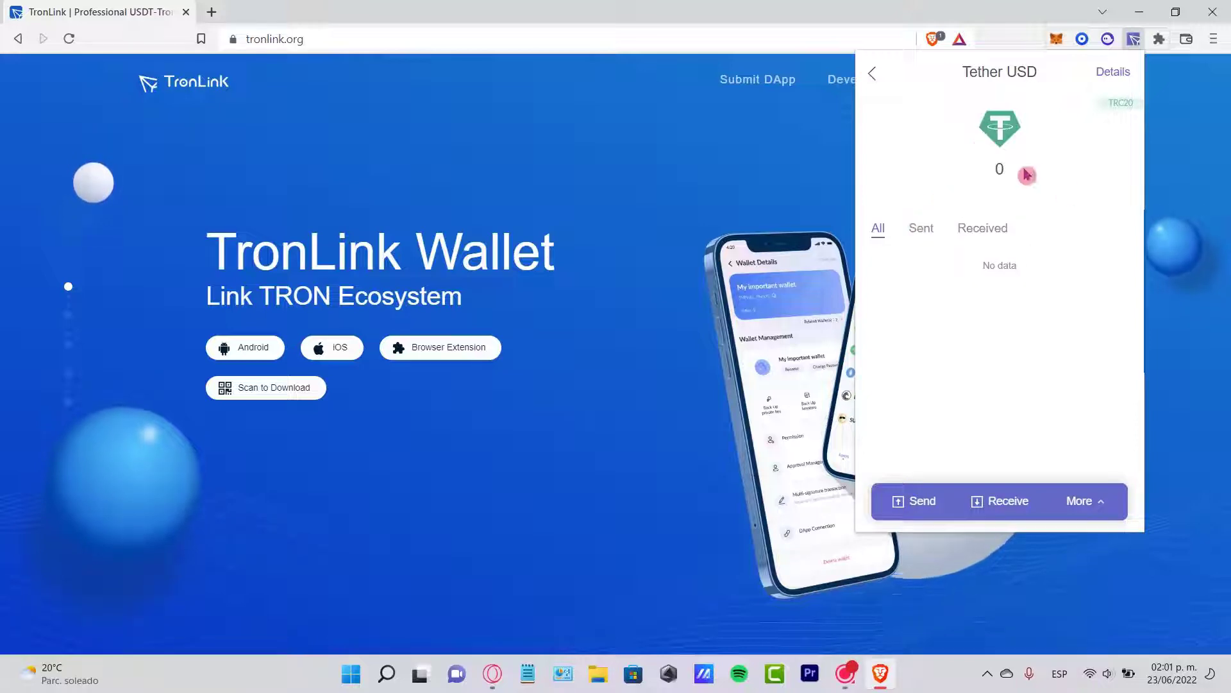
click(1080, 501)
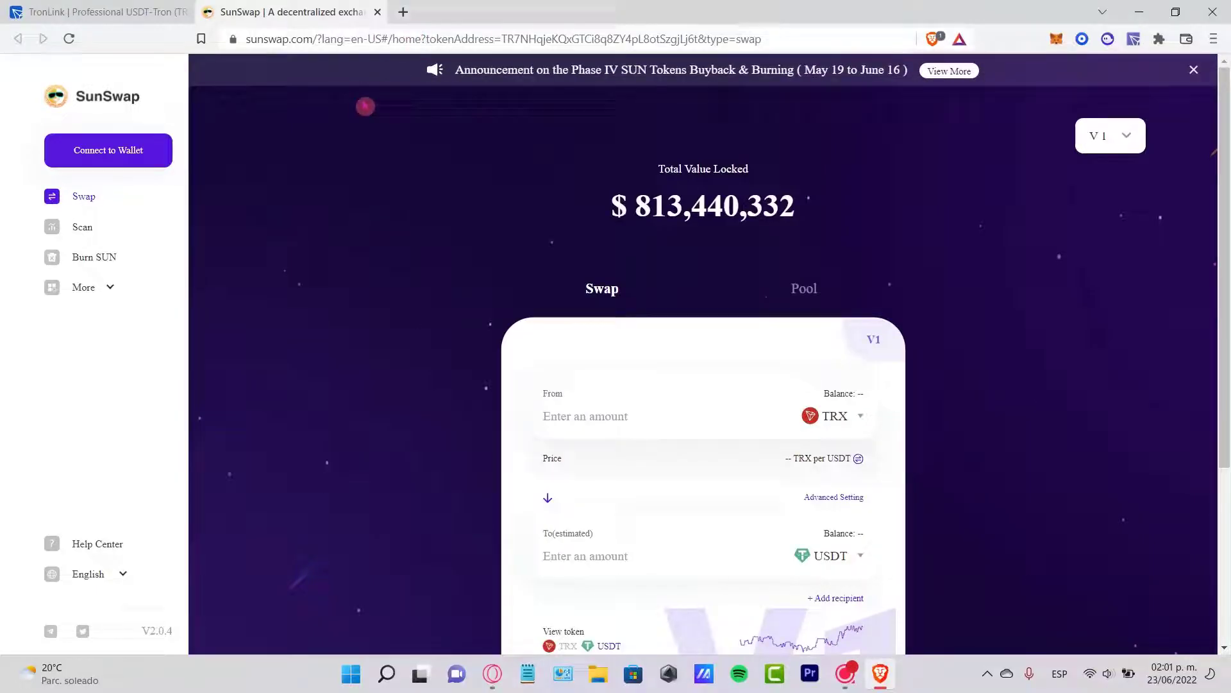
- Connect SunSwap to the TronLink account, approving the sunswap.com request, showing 0 TRX
click(108, 150)
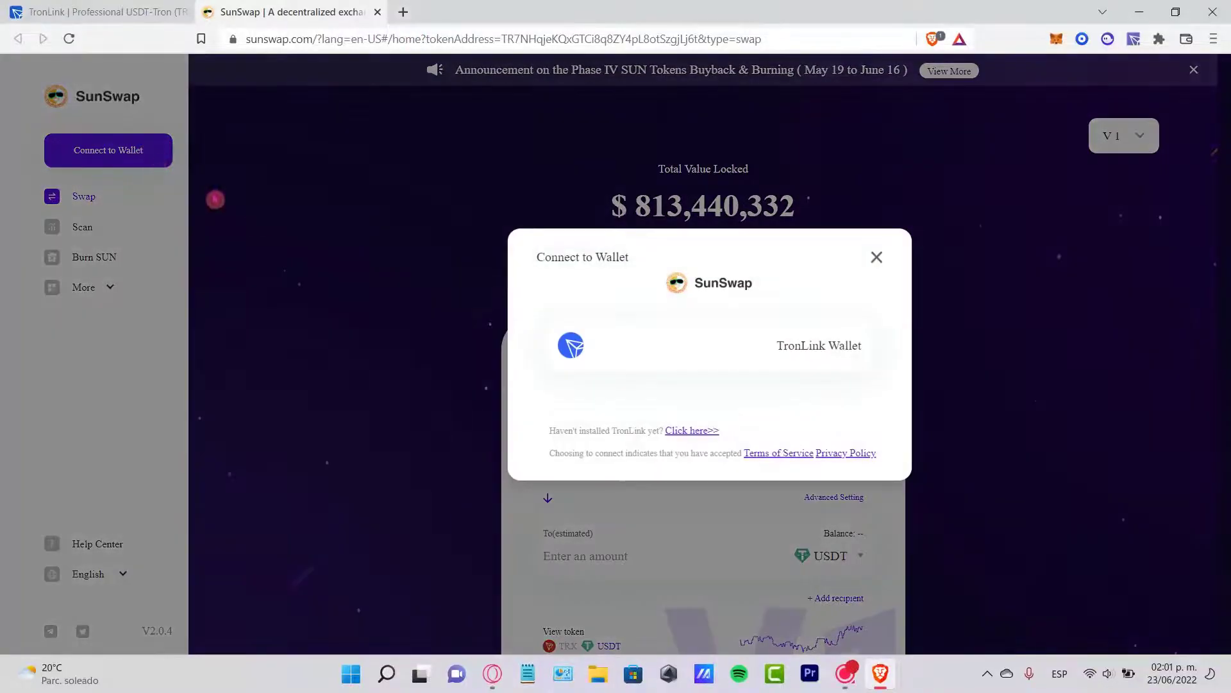
click(818, 345)
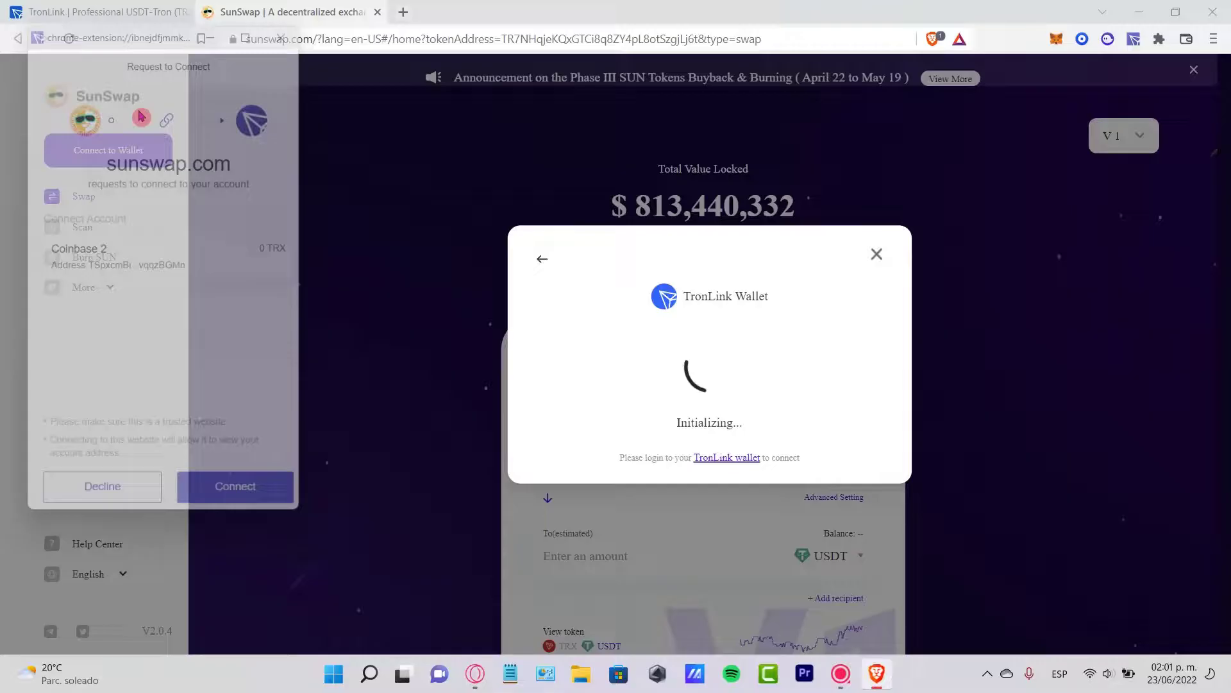
click(233, 485)
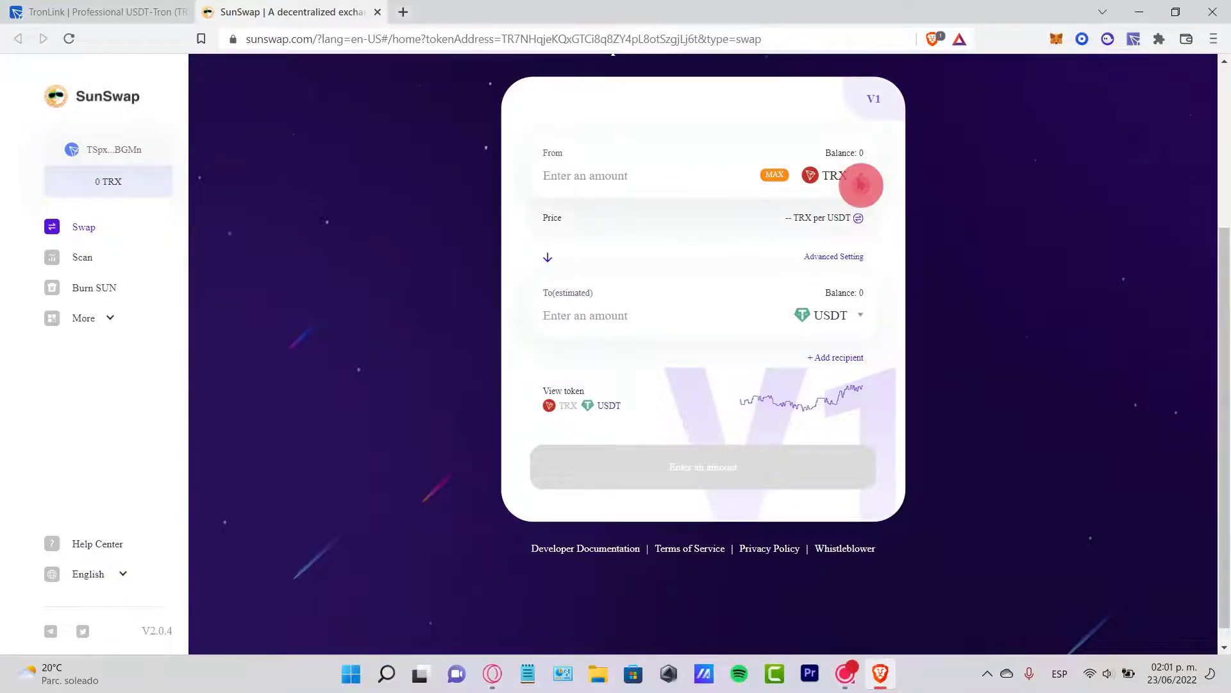
- Search 'usd' to make USDT the From token for a 3 USDT to TRX swap
click(828, 176)
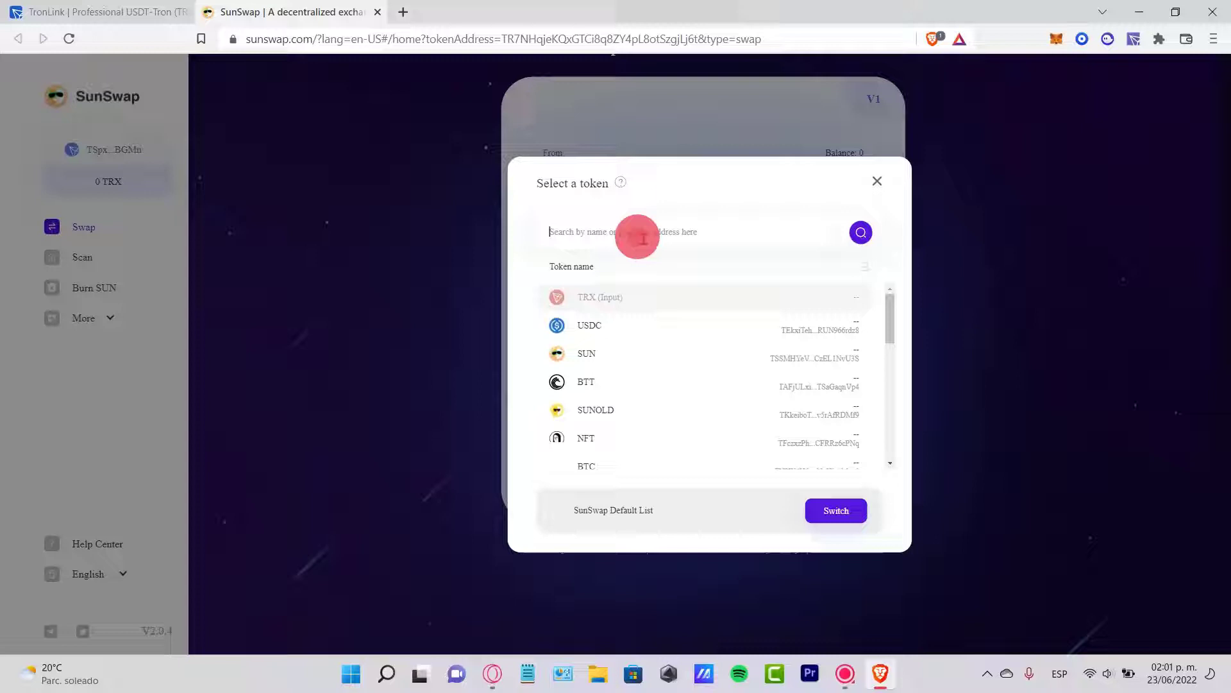
text(usd)
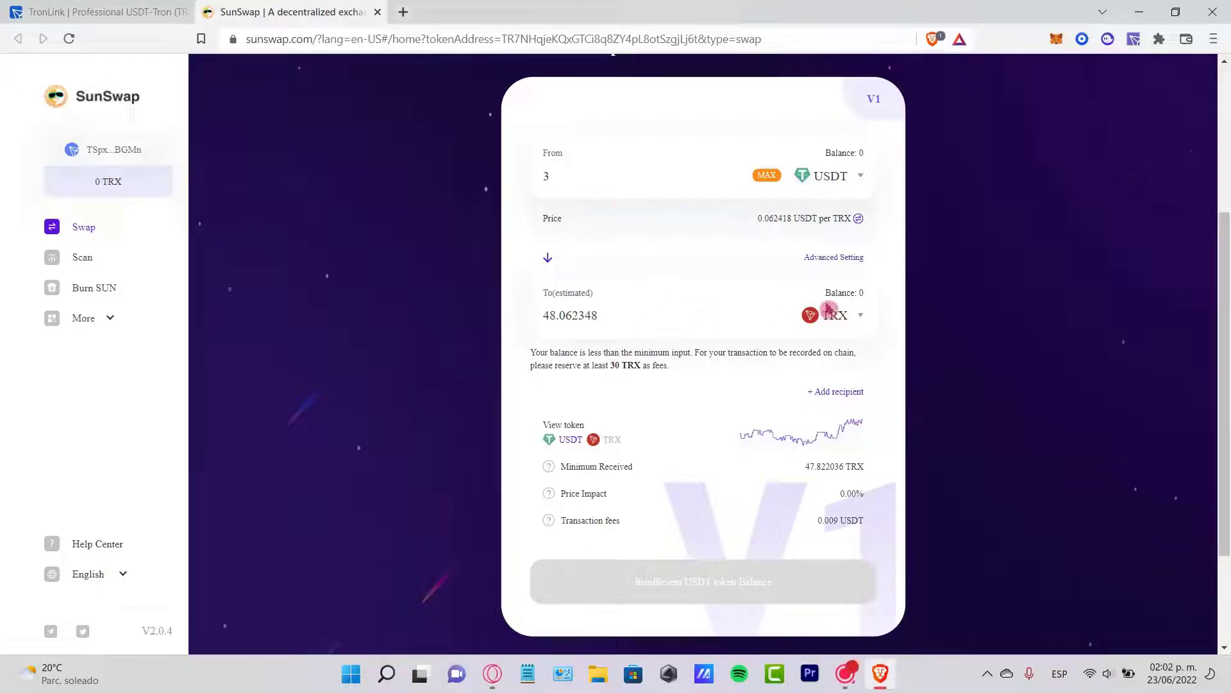
scroll(down, 3)
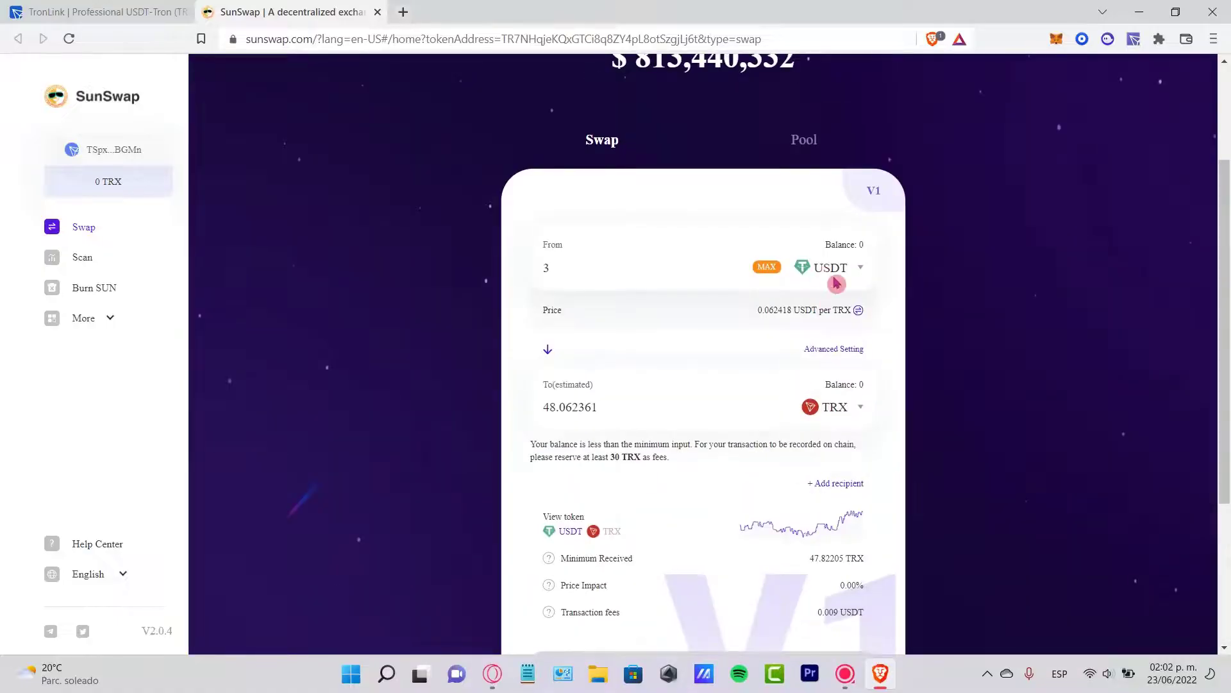
- Dismiss the token picker, check USDT in the wallet's assets, and view TRX's zero balances
click(829, 267)
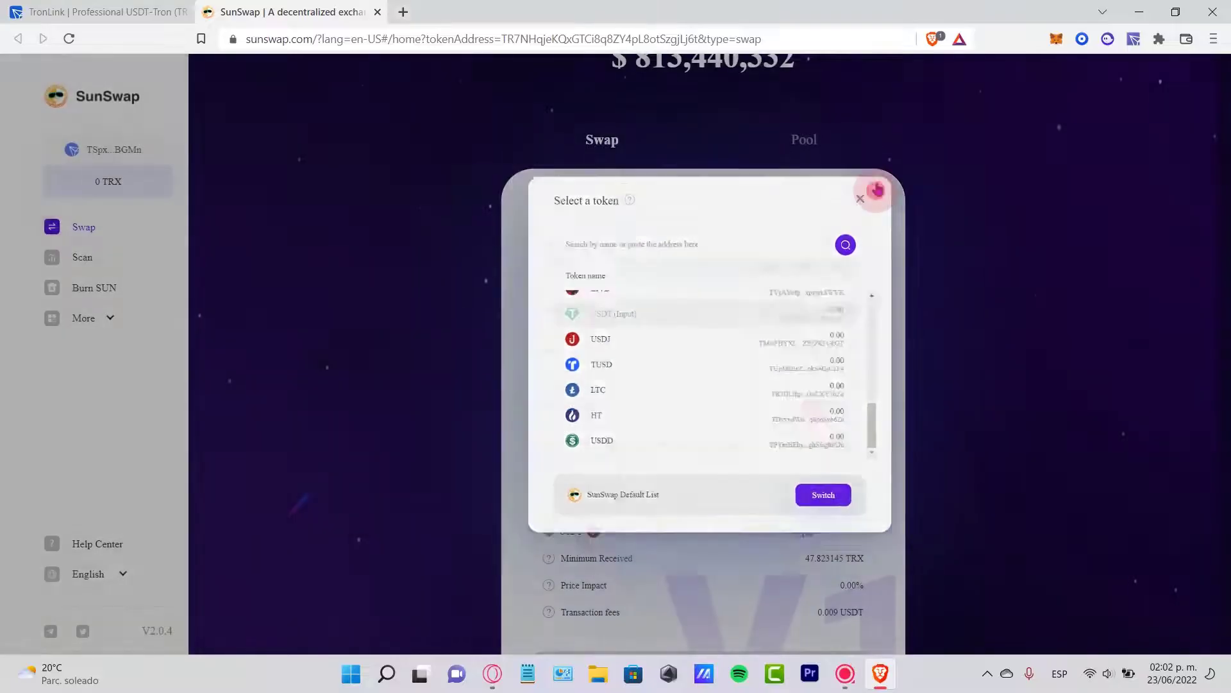
click(859, 198)
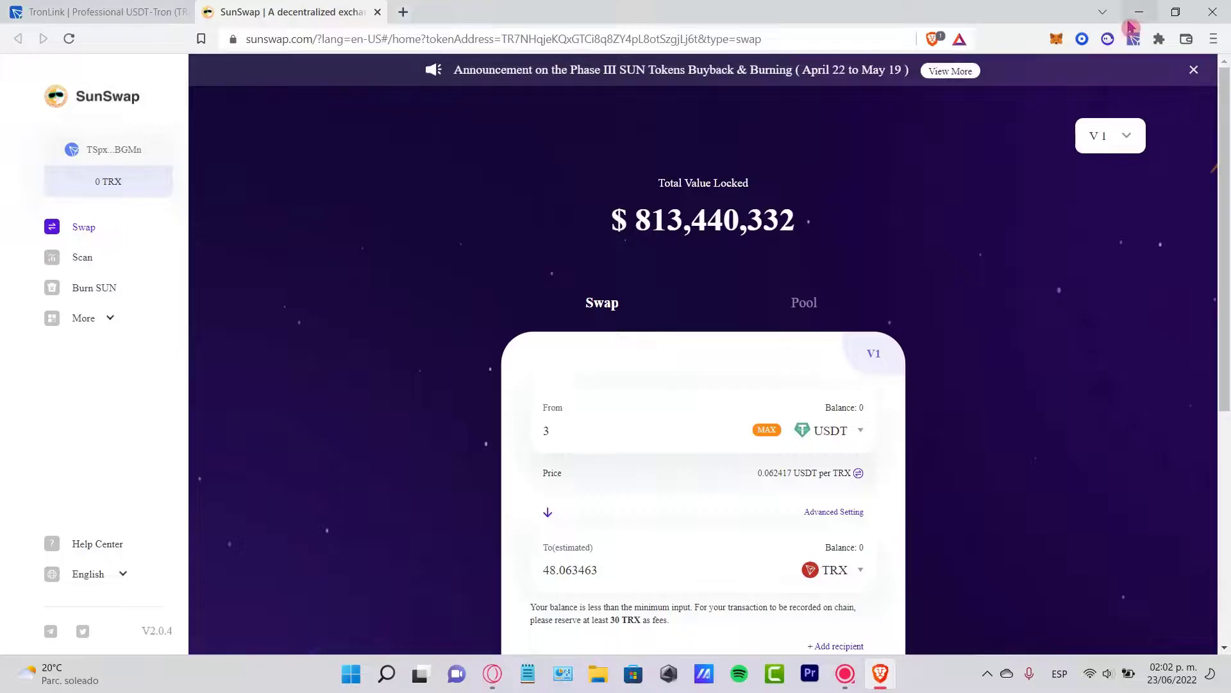
click(1132, 38)
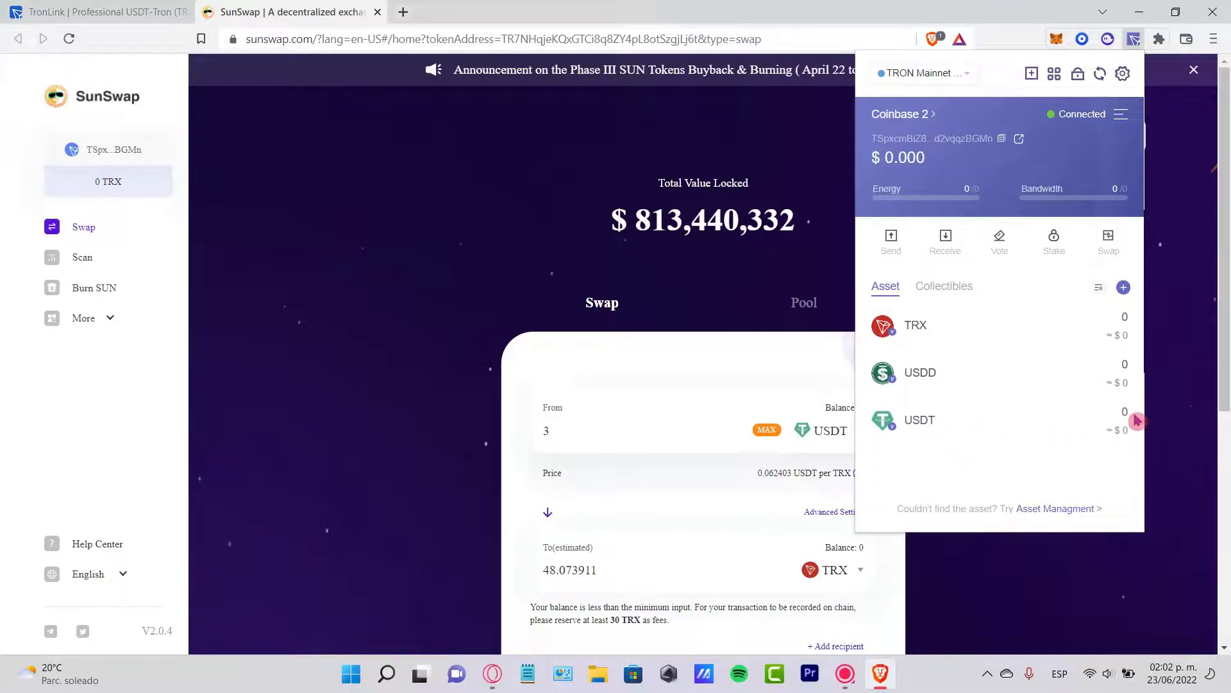
click(915, 325)
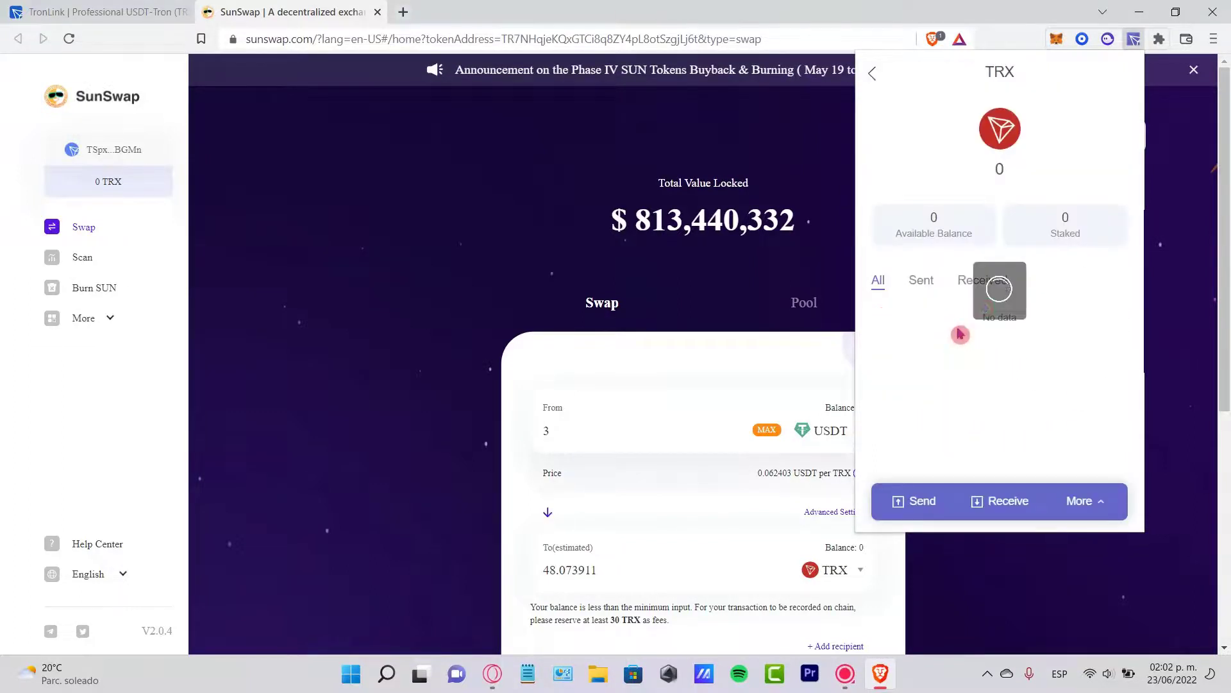